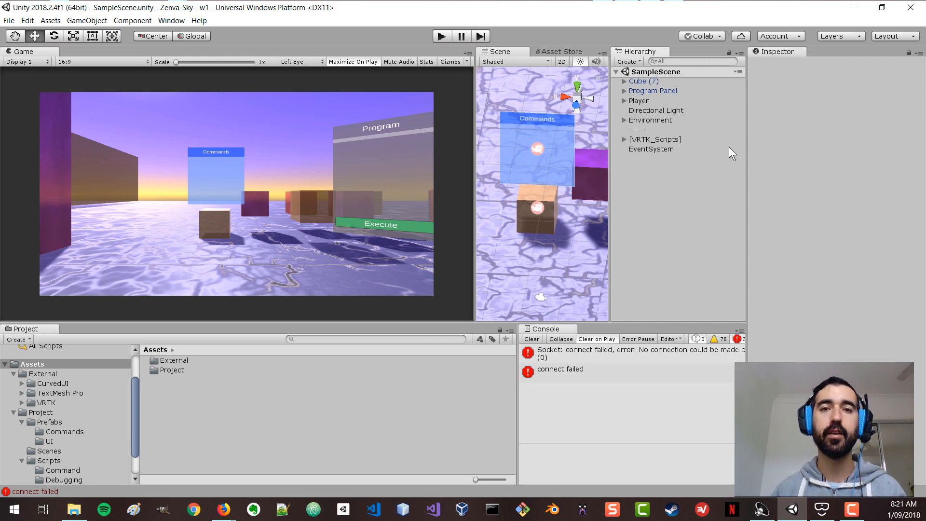
Enter play mode so the VR coding scene runs with the Commands panel visible.
left_click(441, 36)
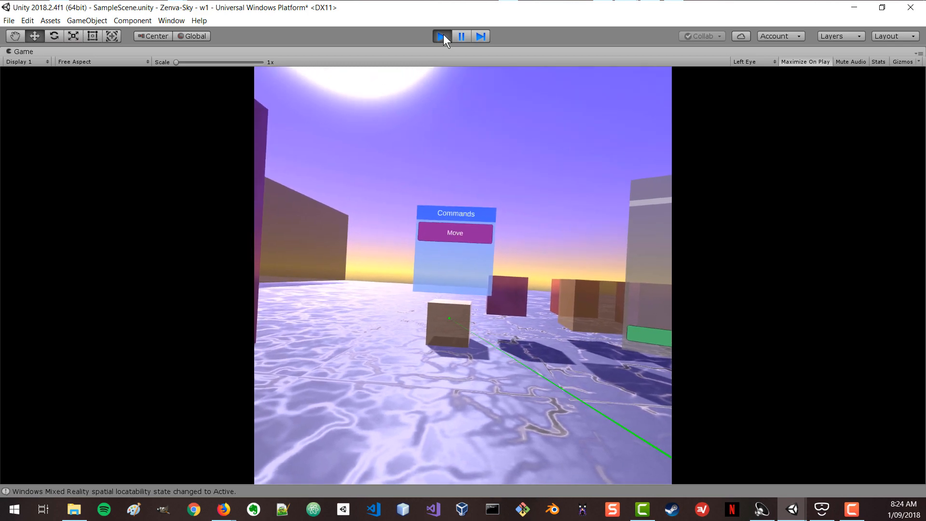
Select Move in the Commands panel, showing axis Y and amount 1.
left_click(454, 233)
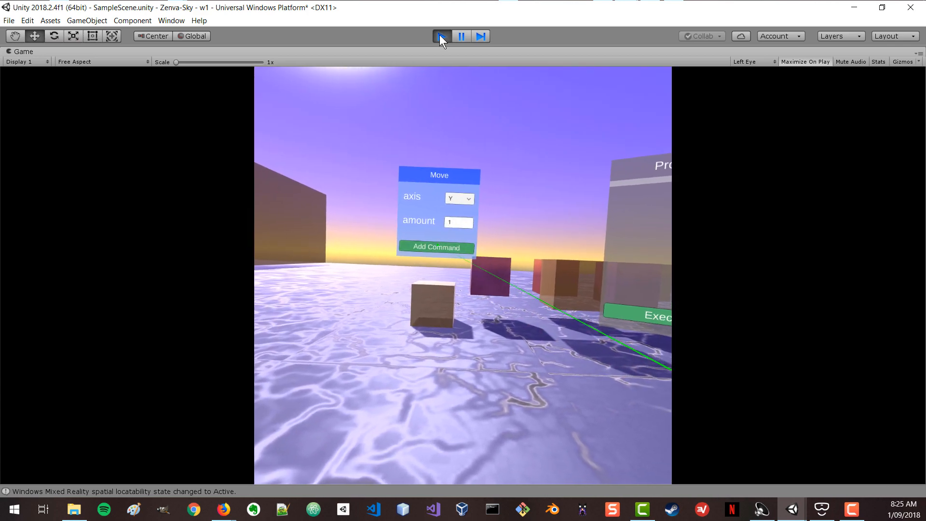
Add Move("y", 1) to the Program panel's command list.
left_click(436, 247)
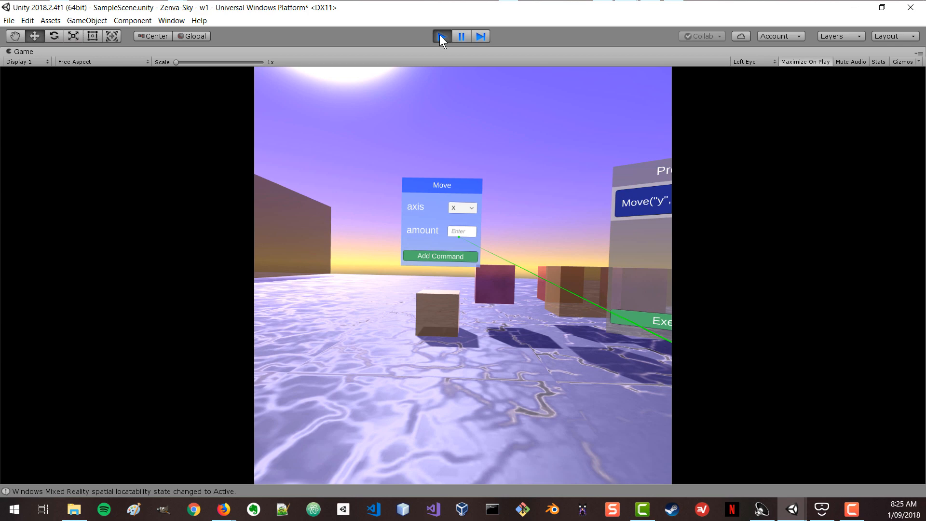
left_click(441, 36)
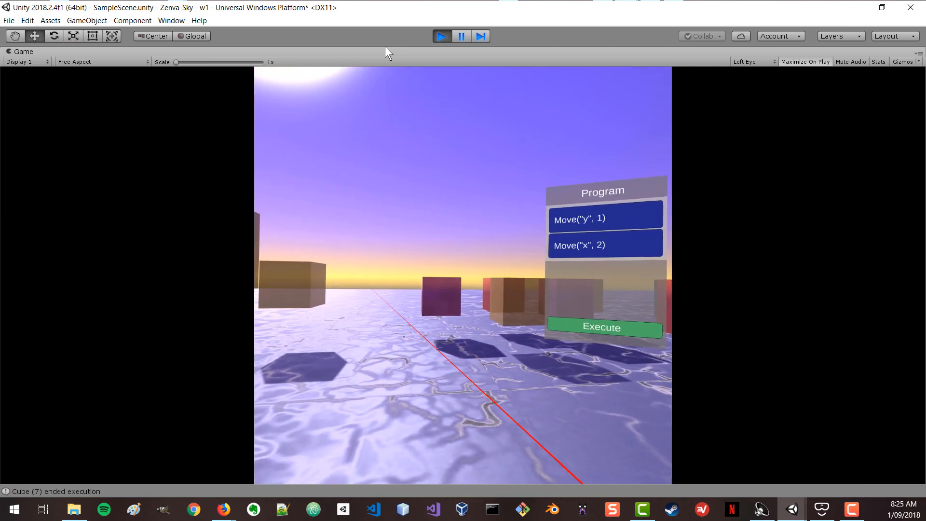
Execute the two-move program so the cube carries out both moves.
left_click(601, 327)
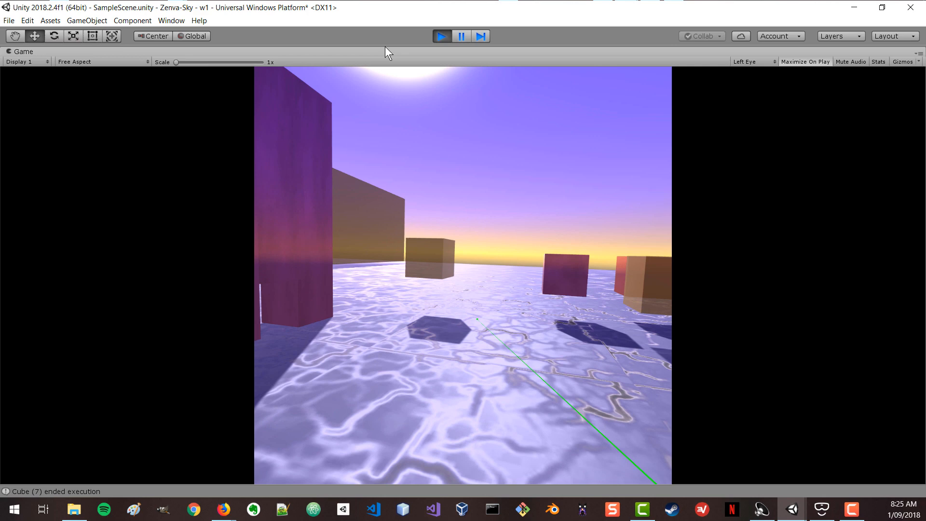